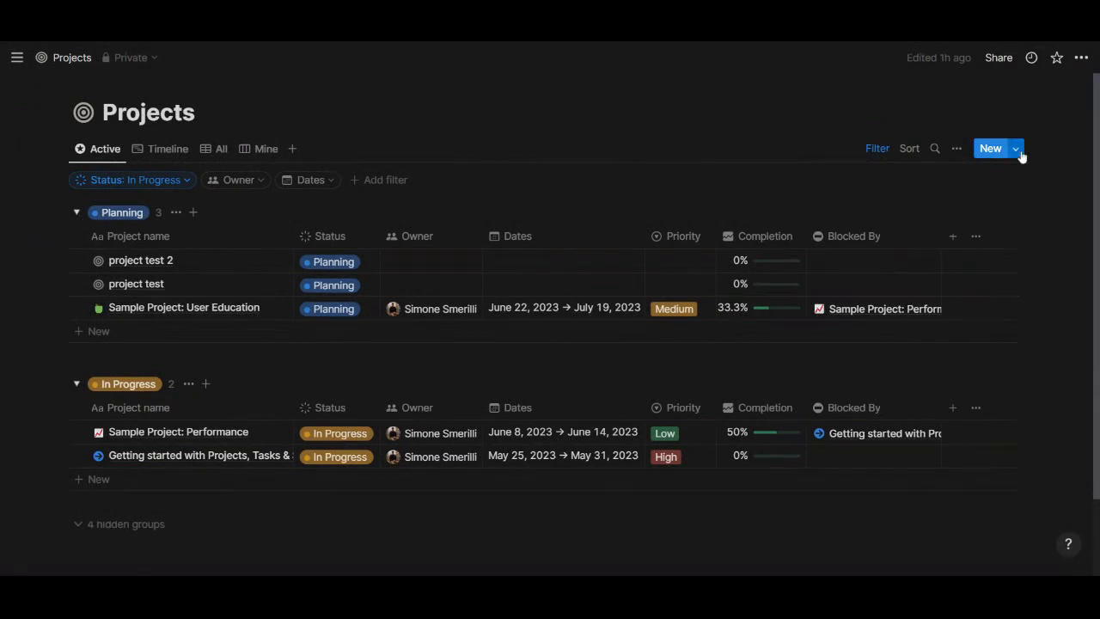
Step: Open the Projects database's New Project template for editing from the New dropdown
{"action": "left_click", "coordinate": [1015, 148]}
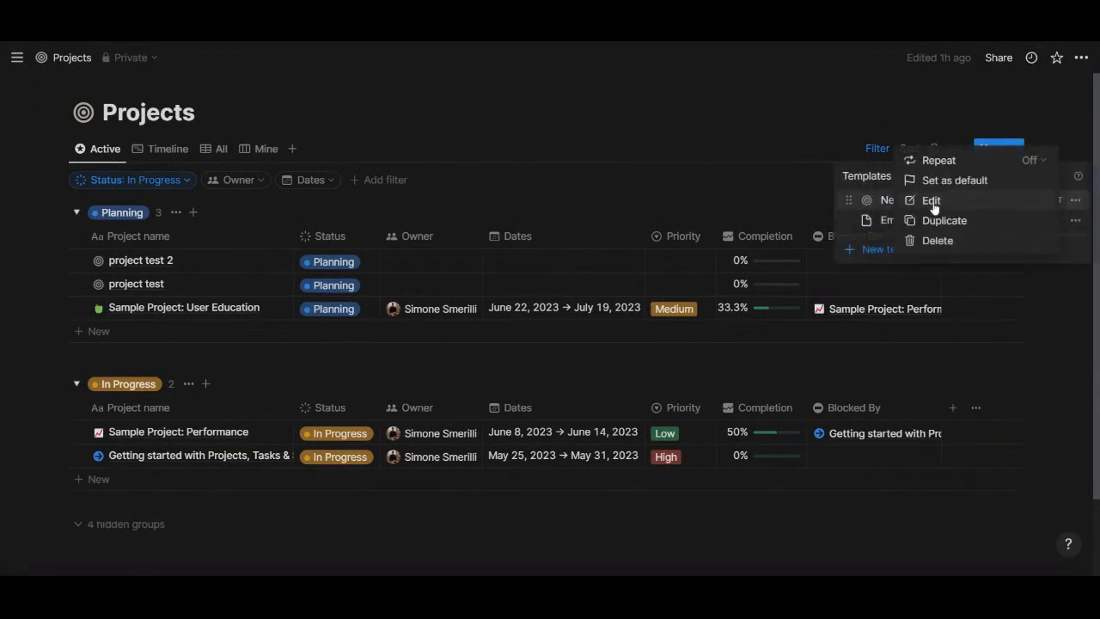
{"action": "left_click", "coordinate": [931, 200]}
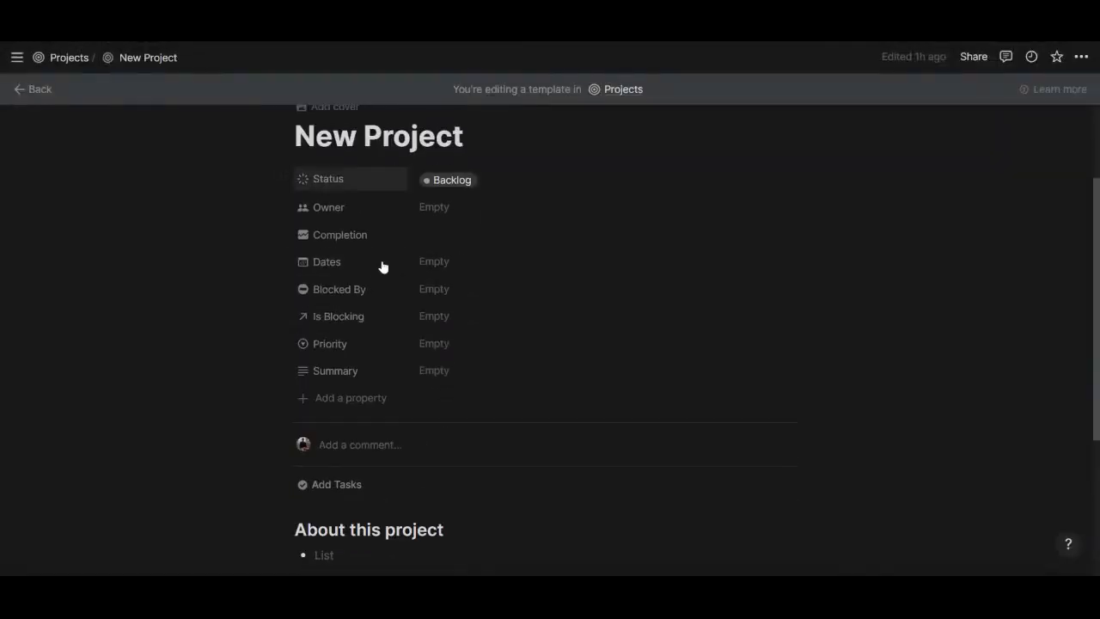
{"action": "scroll", "scroll_direction": "down", "scroll_amount": 3}
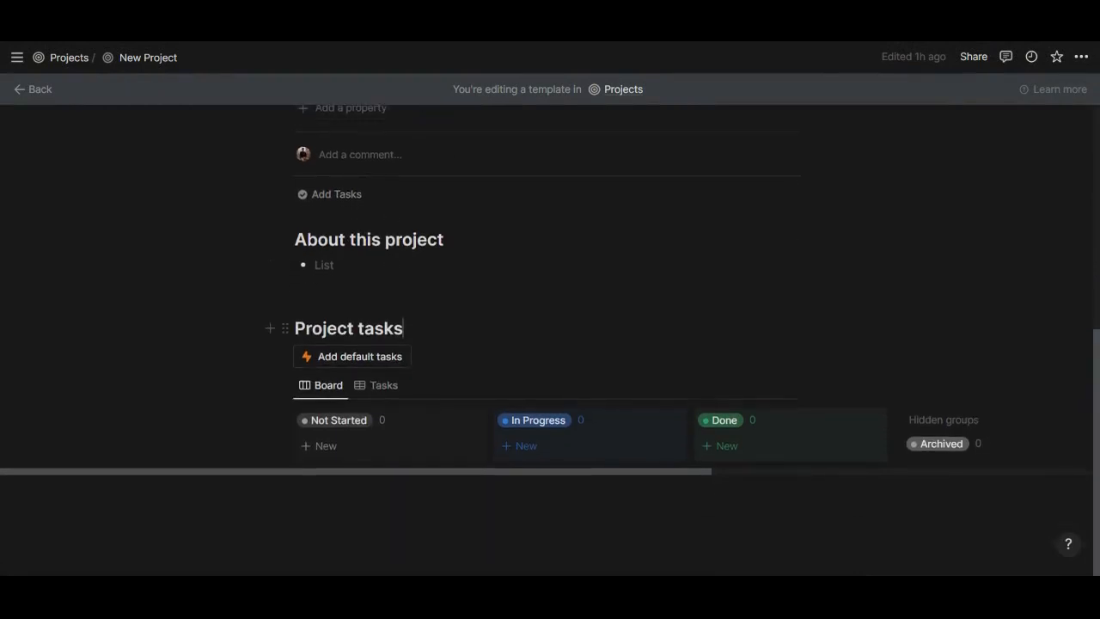
{"action": "type", "text": "/"}
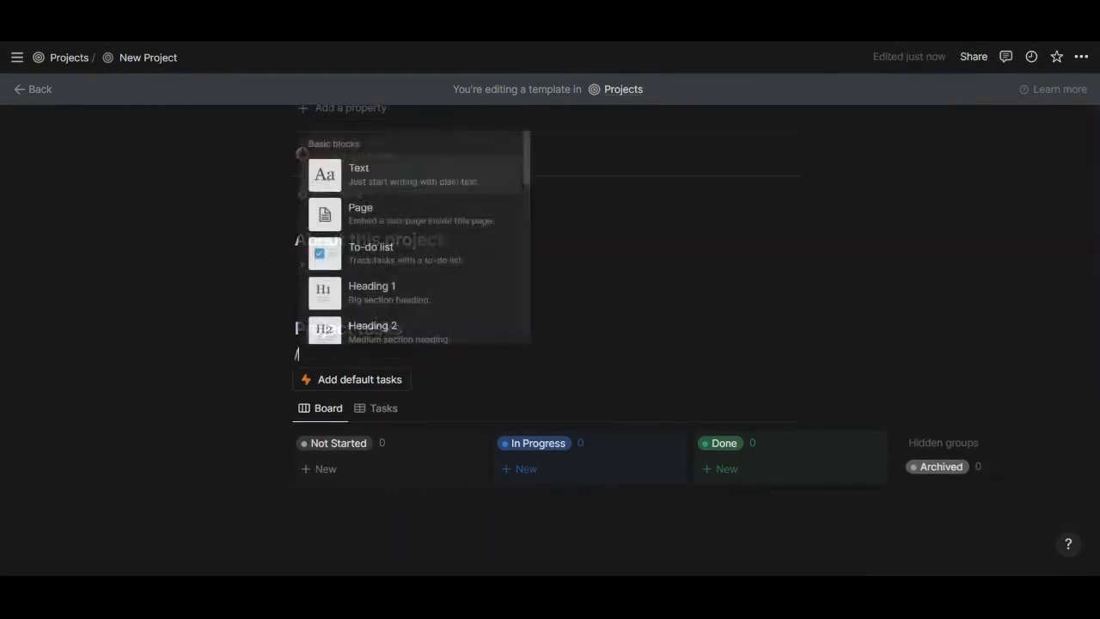
{"action": "type", "text": "butt"}
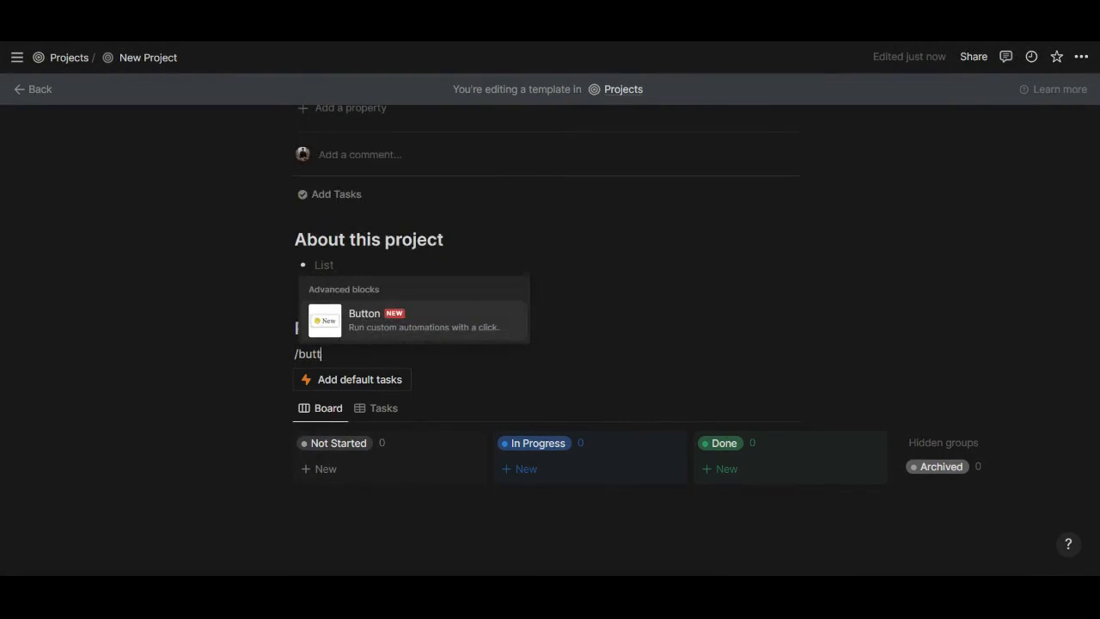
{"action": "type", "text": "on"}
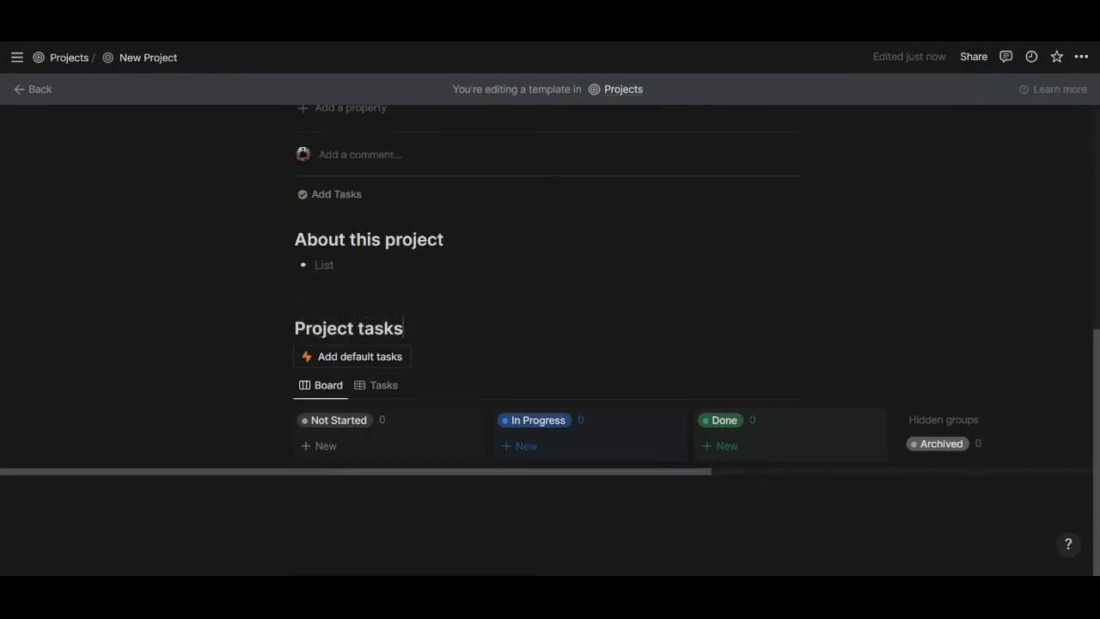
Step: Open the Add default tasks button settings, review its three Default task steps, and begin another step
{"action": "left_click", "coordinate": [351, 356]}
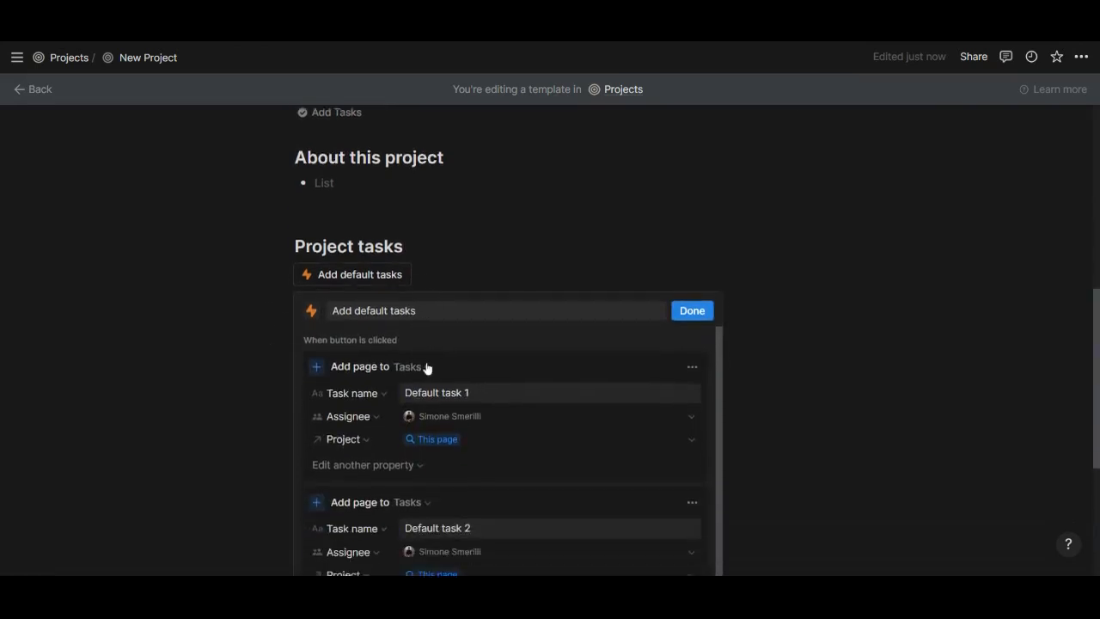
{"action": "scroll", "scroll_direction": "down", "scroll_amount": 3}
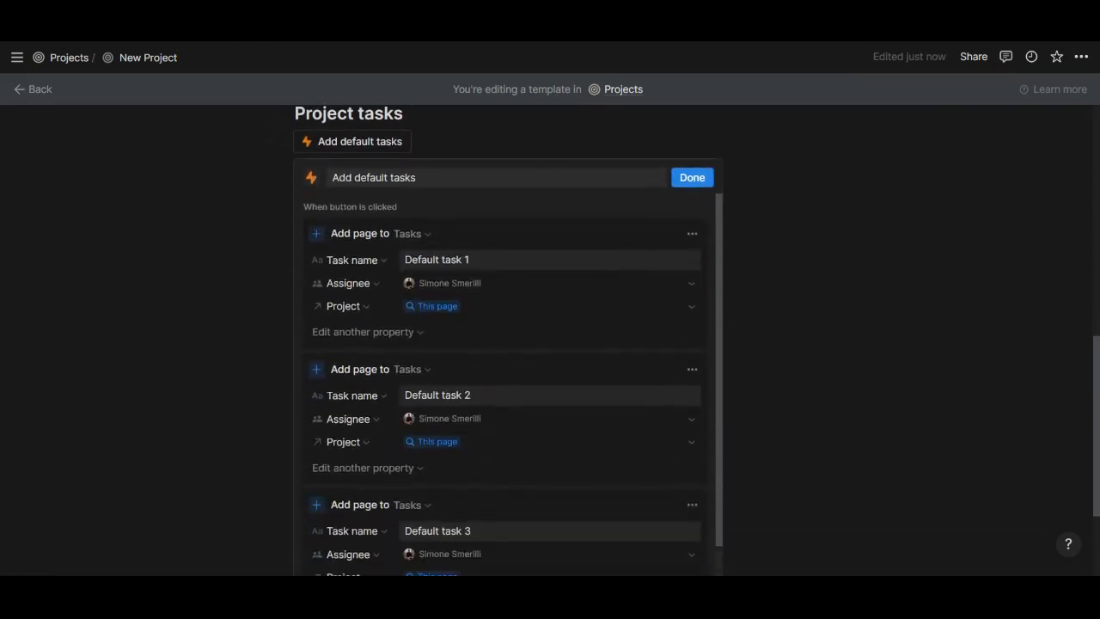
{"action": "left_click", "coordinate": [310, 177]}
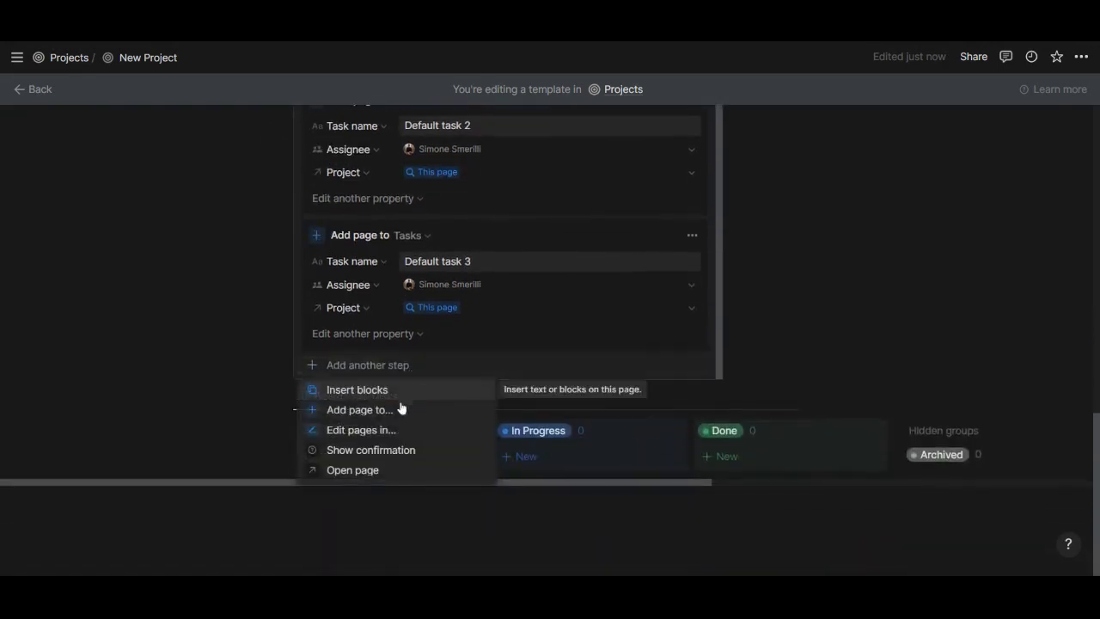
{"action": "mouse_move", "coordinate": [374, 414]}
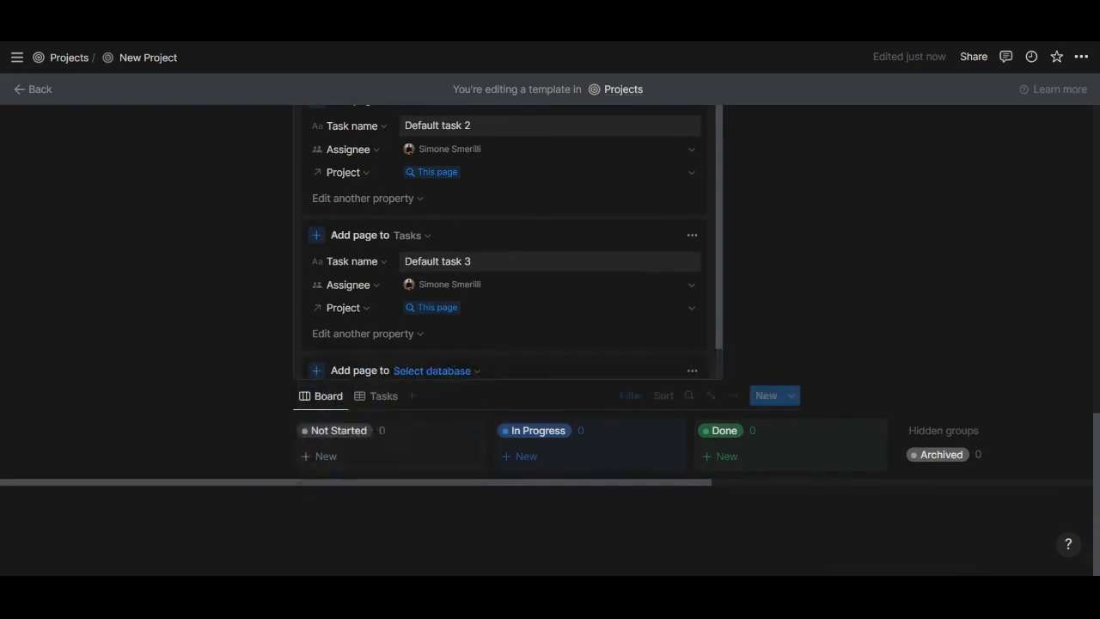
{"action": "left_click", "coordinate": [432, 371]}
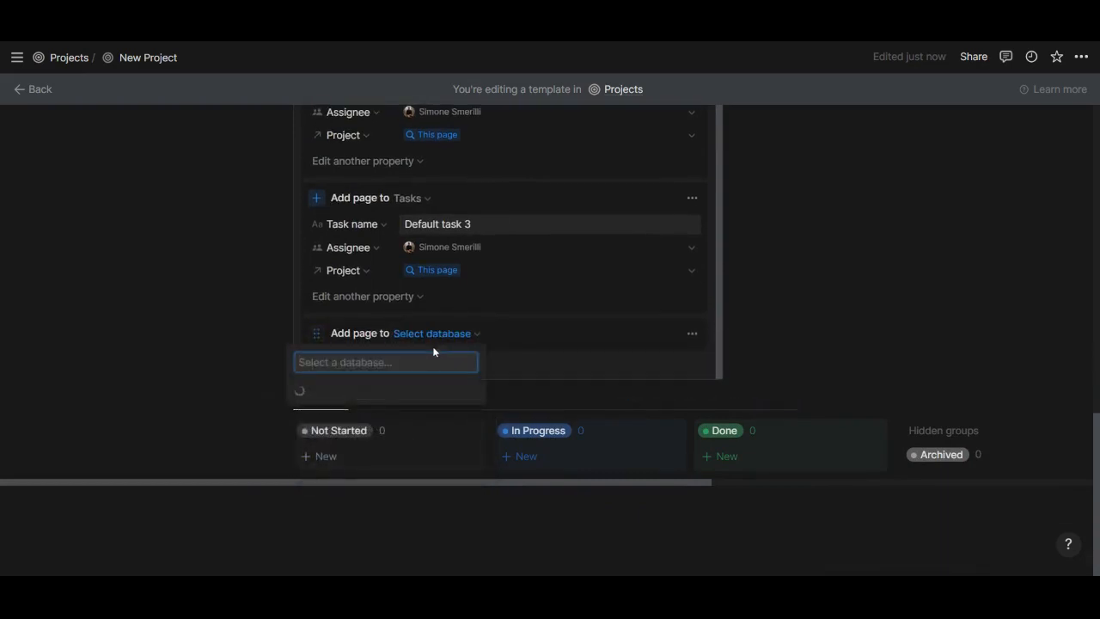
{"action": "left_click", "coordinate": [385, 362]}
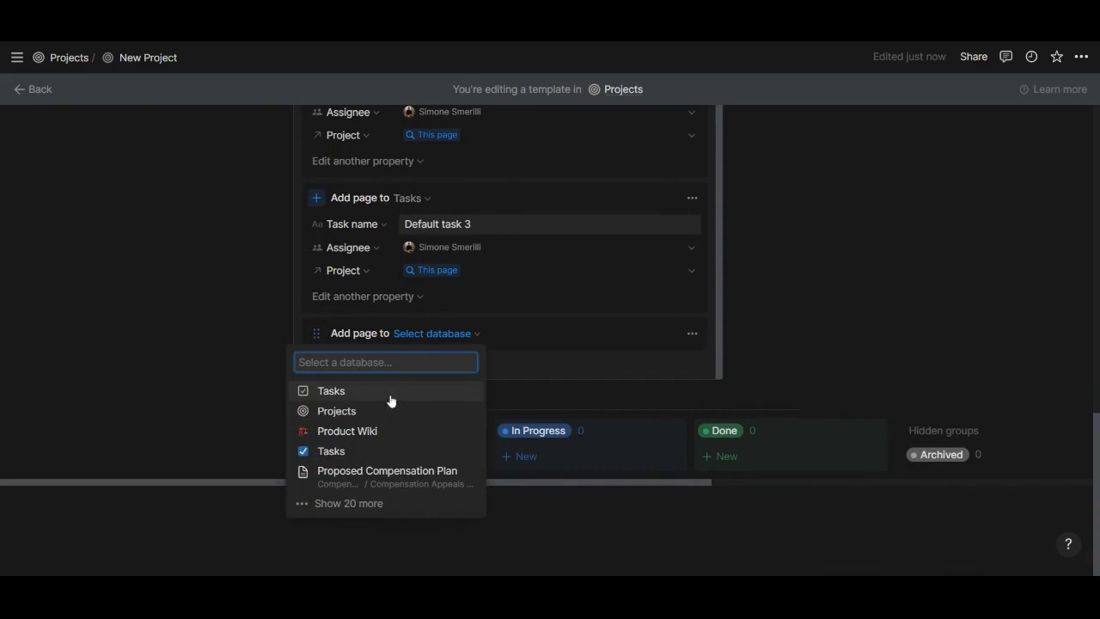
{"action": "left_click", "coordinate": [692, 334]}
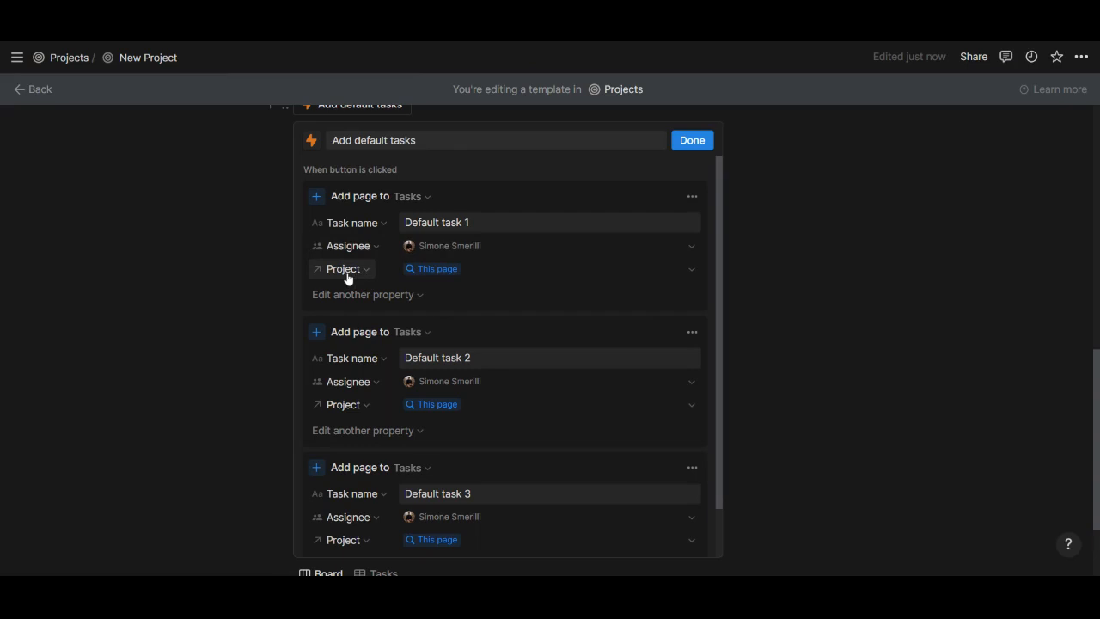
{"action": "mouse_move", "coordinate": [345, 276]}
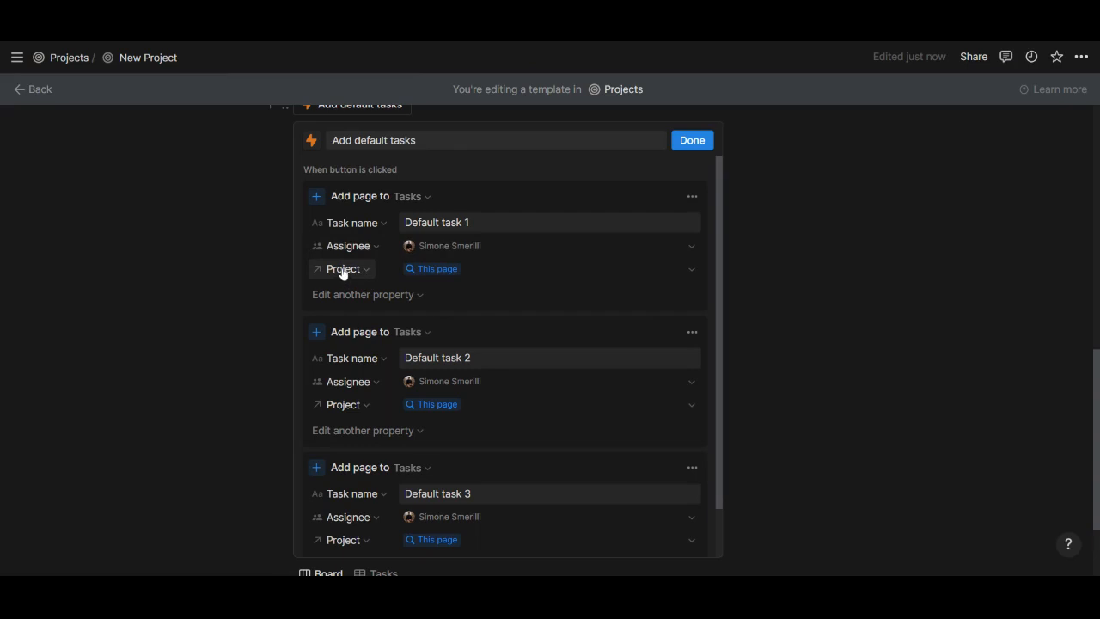
Step: Confirm each step's Project property is set to This page and close the button settings
{"action": "left_click", "coordinate": [433, 268]}
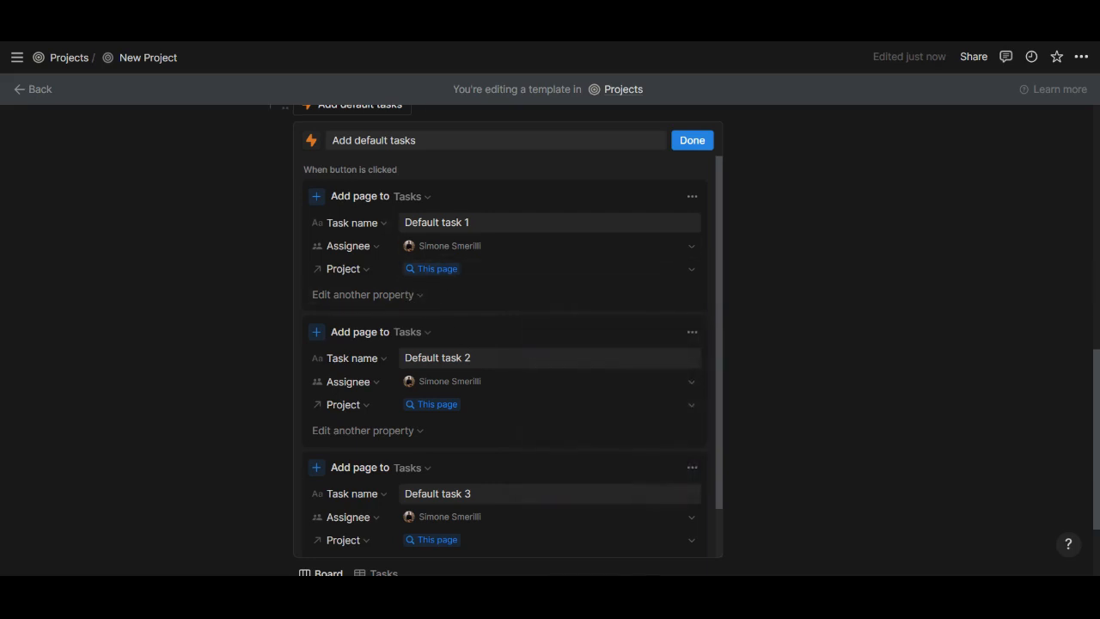
{"action": "left_click", "coordinate": [692, 140]}
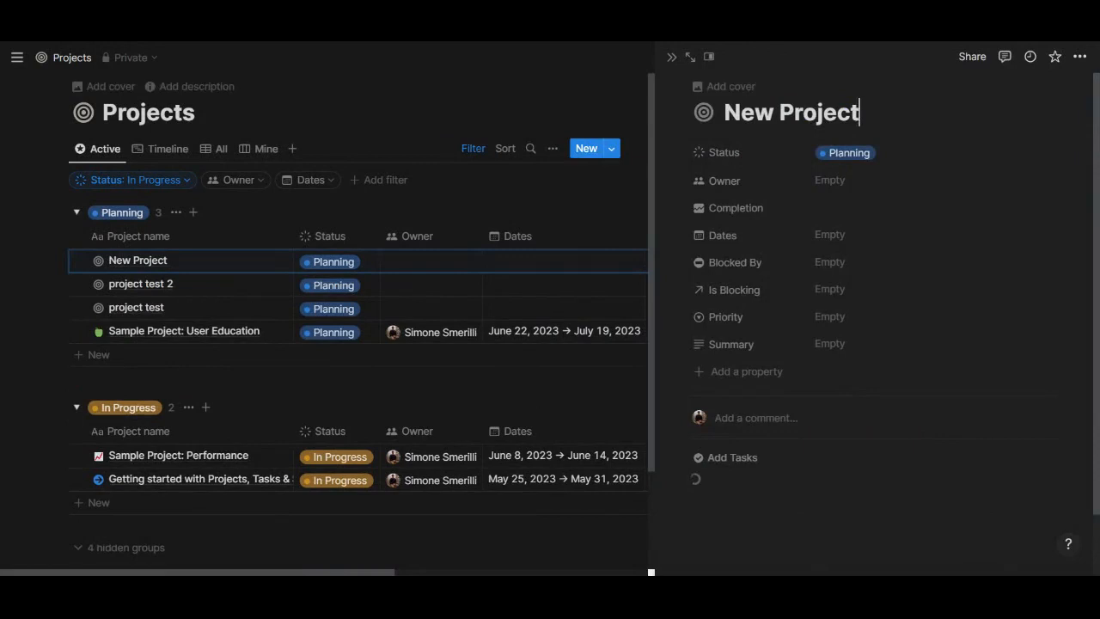
Step: Rename the full-page project to 'test project 2344t' and scroll to its Project tasks board
{"action": "left_click", "coordinate": [690, 57]}
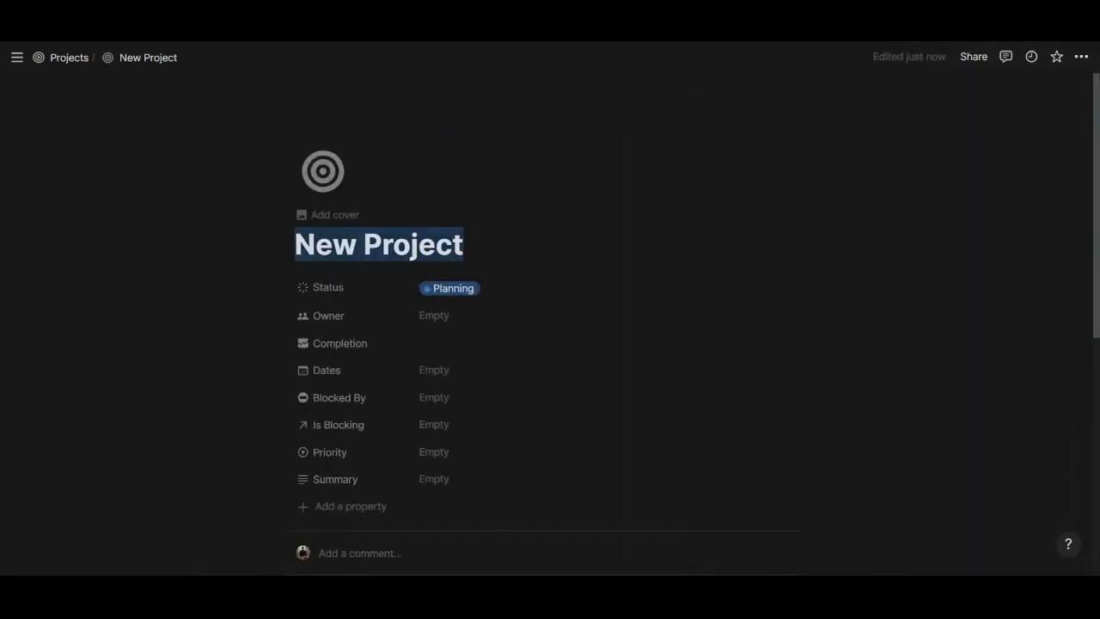
{"action": "type", "text": "test project"}
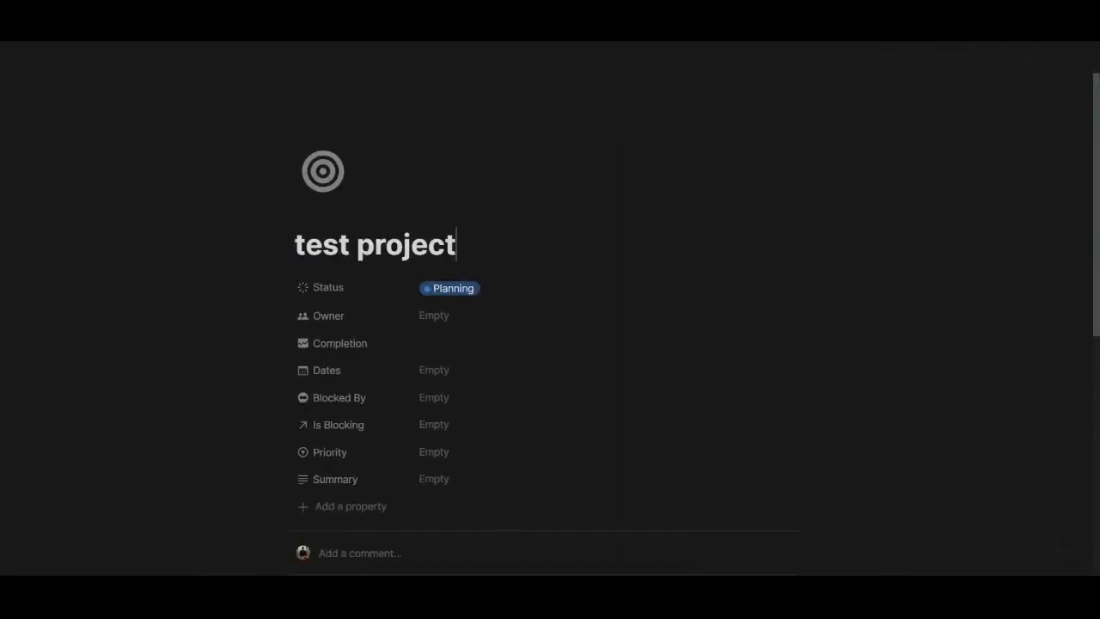
{"action": "type", "text": "2344t"}
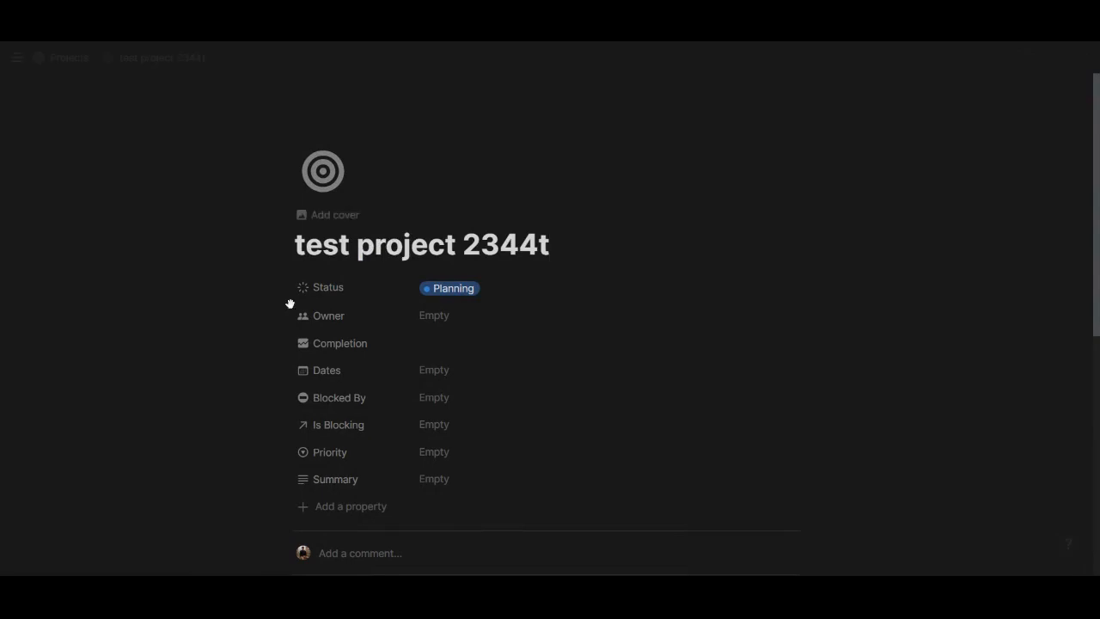
{"action": "scroll", "scroll_direction": "down", "scroll_amount": 3}
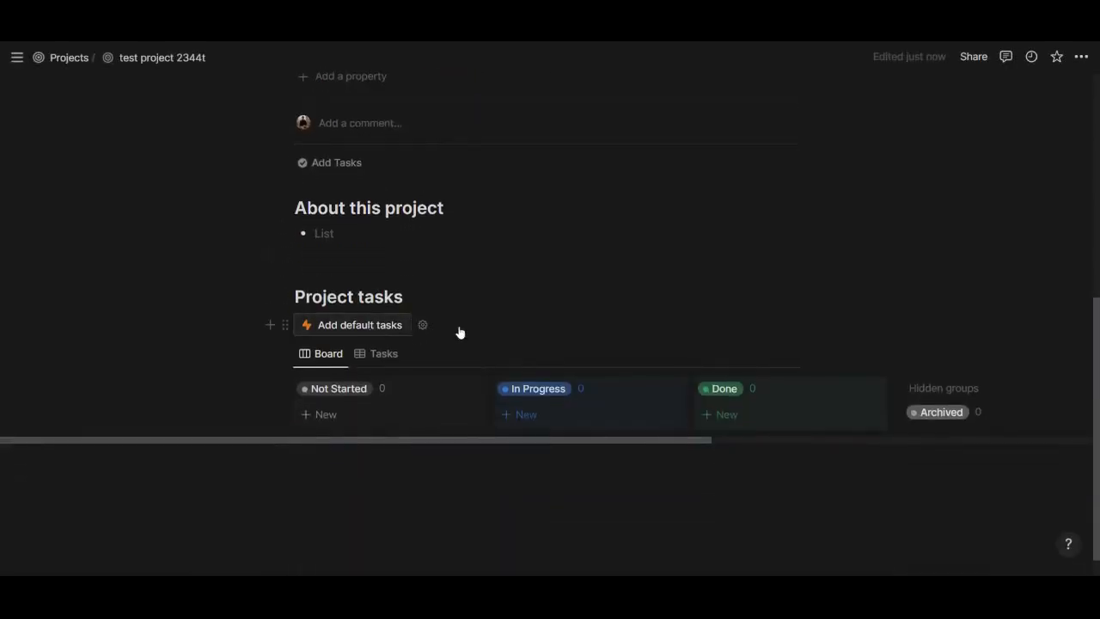
Step: Create Default tasks 1–3 and verify Default task 3 is linked to test project 2344t
{"action": "left_click", "coordinate": [359, 324]}
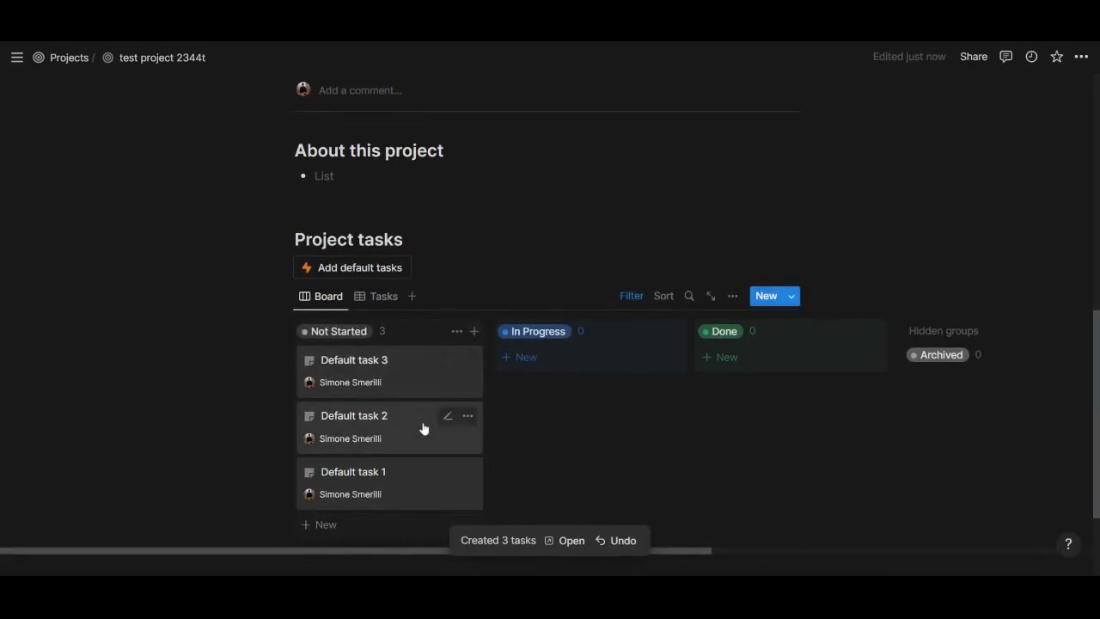
{"action": "mouse_move", "coordinate": [428, 412]}
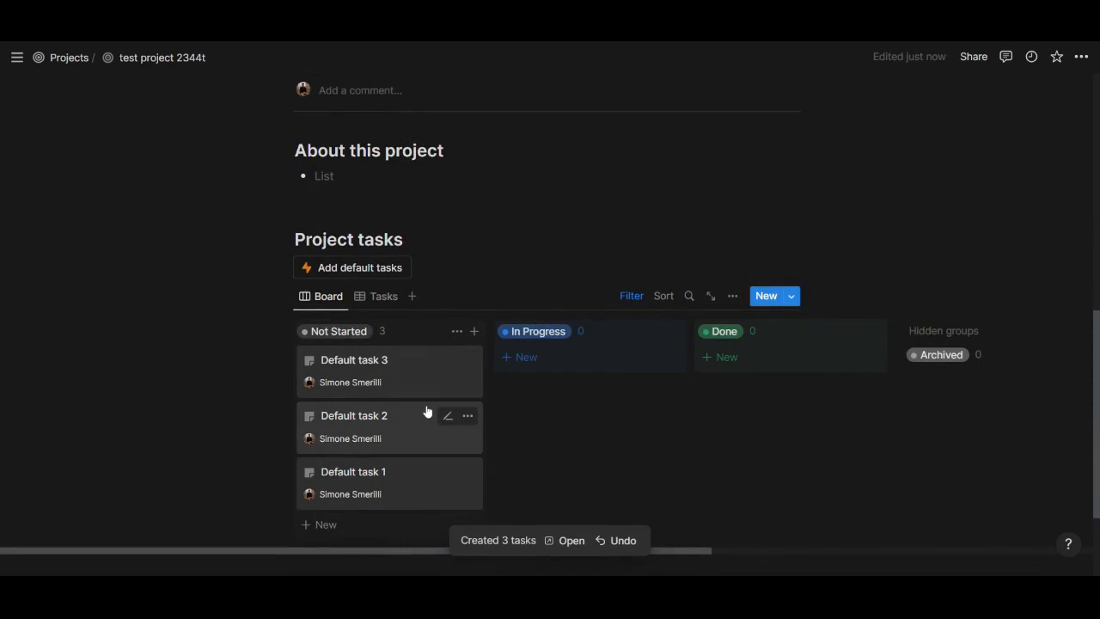
{"action": "left_click", "coordinate": [354, 359]}
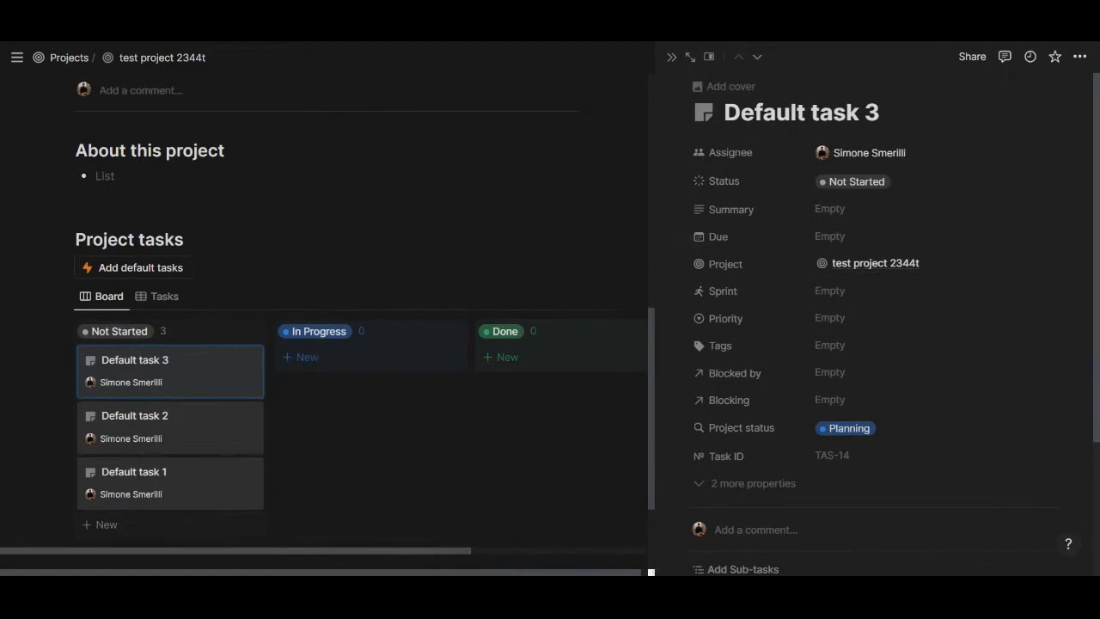
{"action": "left_click", "coordinate": [672, 57]}
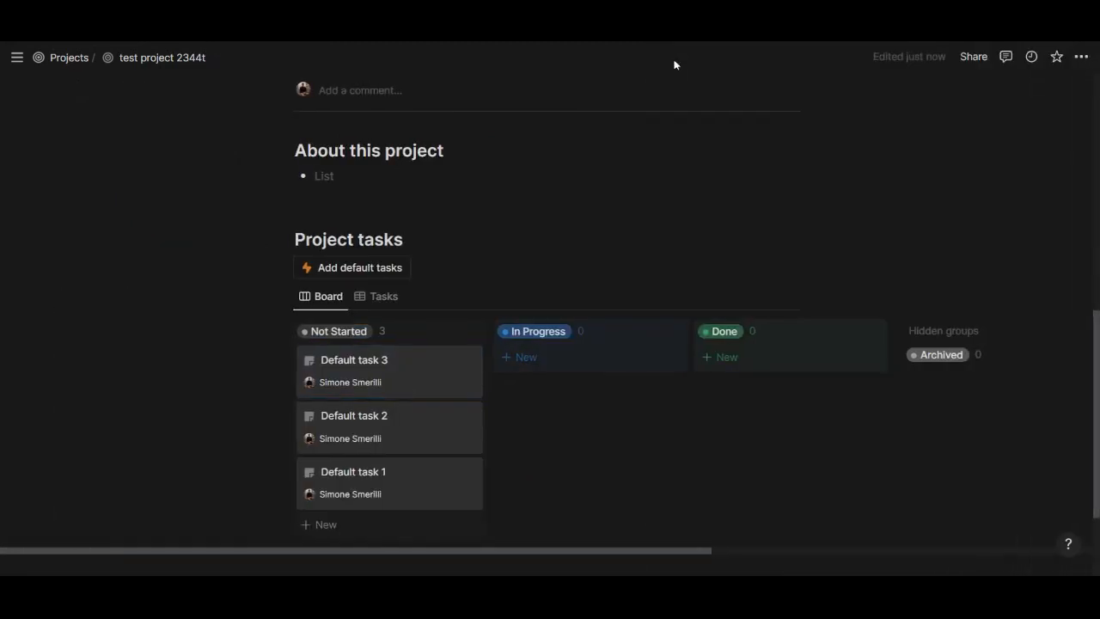